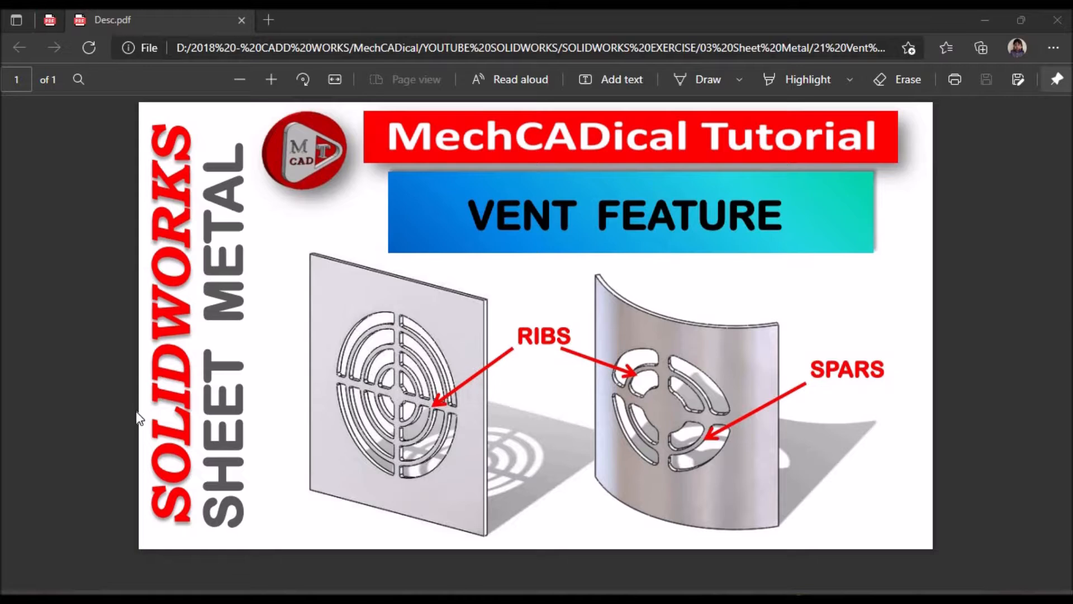
mouse_move(388, 394)
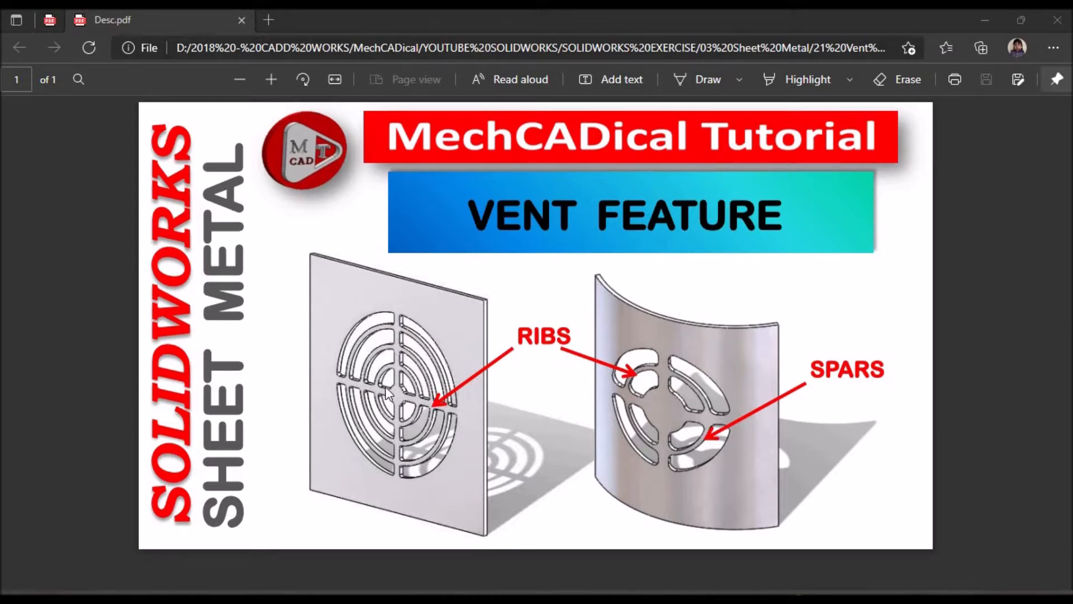
mouse_move(410, 366)
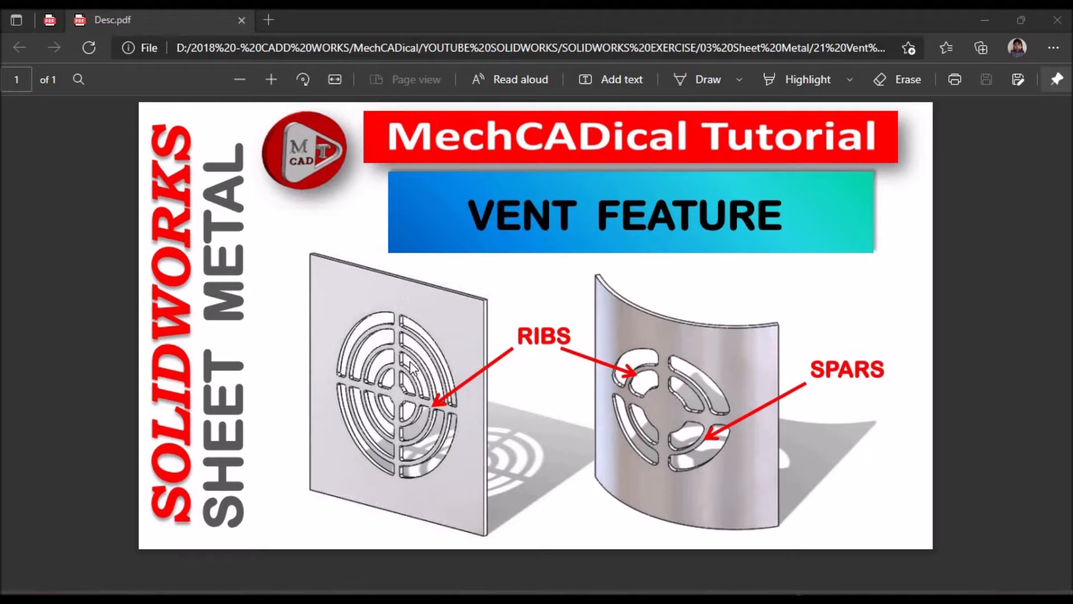
mouse_move(570, 332)
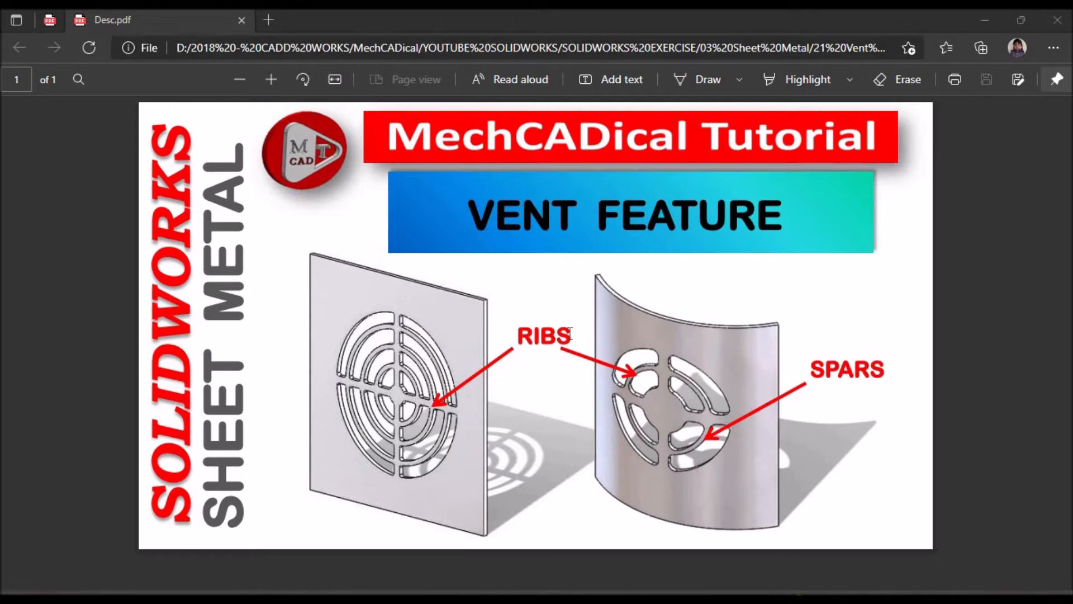
mouse_move(626, 384)
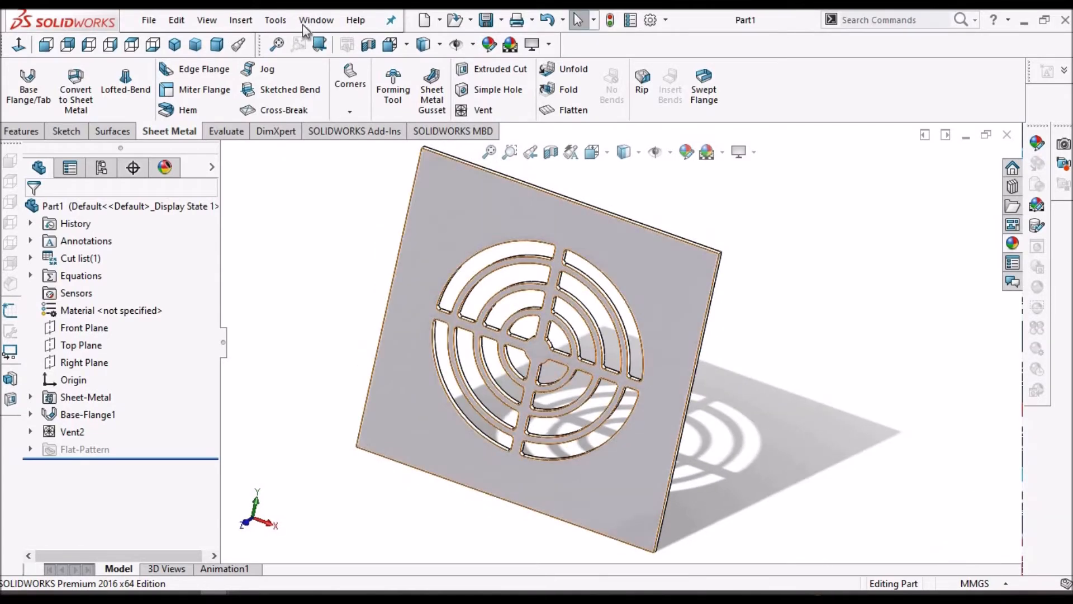
mouse_move(613, 298)
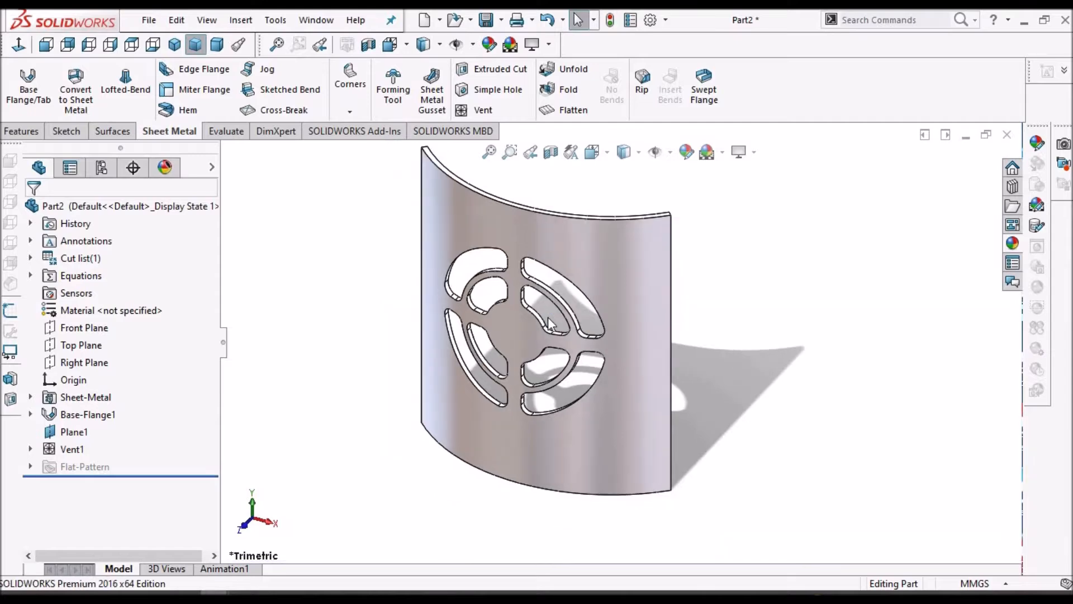
mouse_move(561, 308)
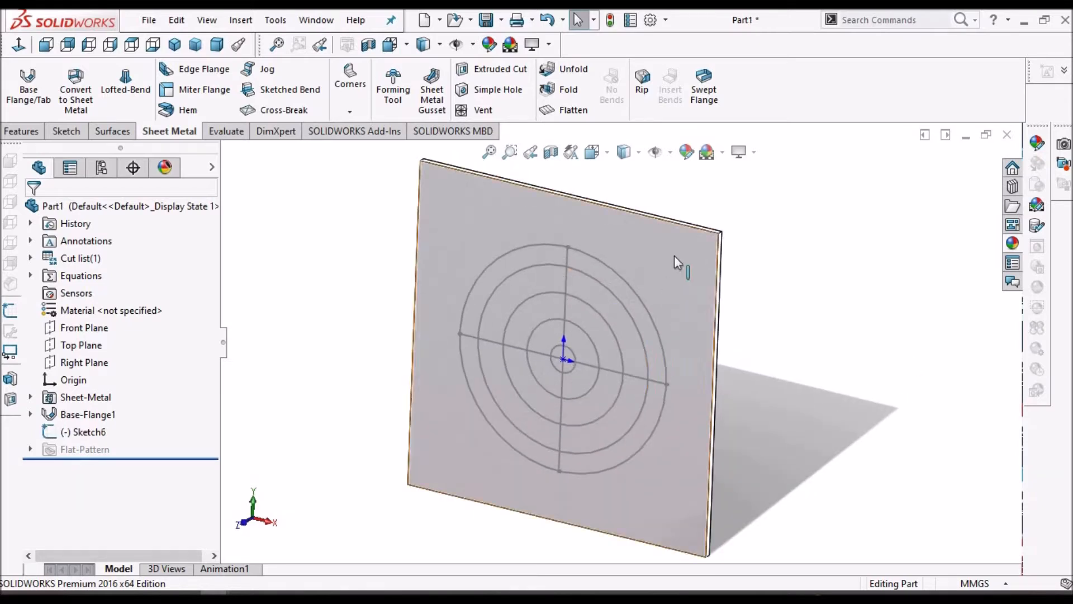
mouse_move(651, 269)
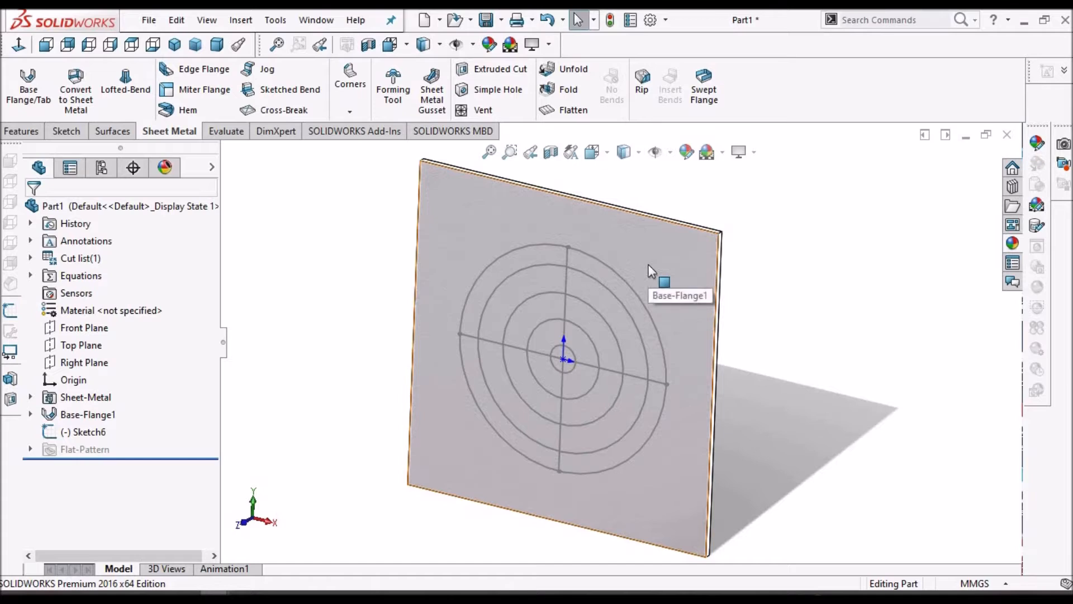
click(87, 432)
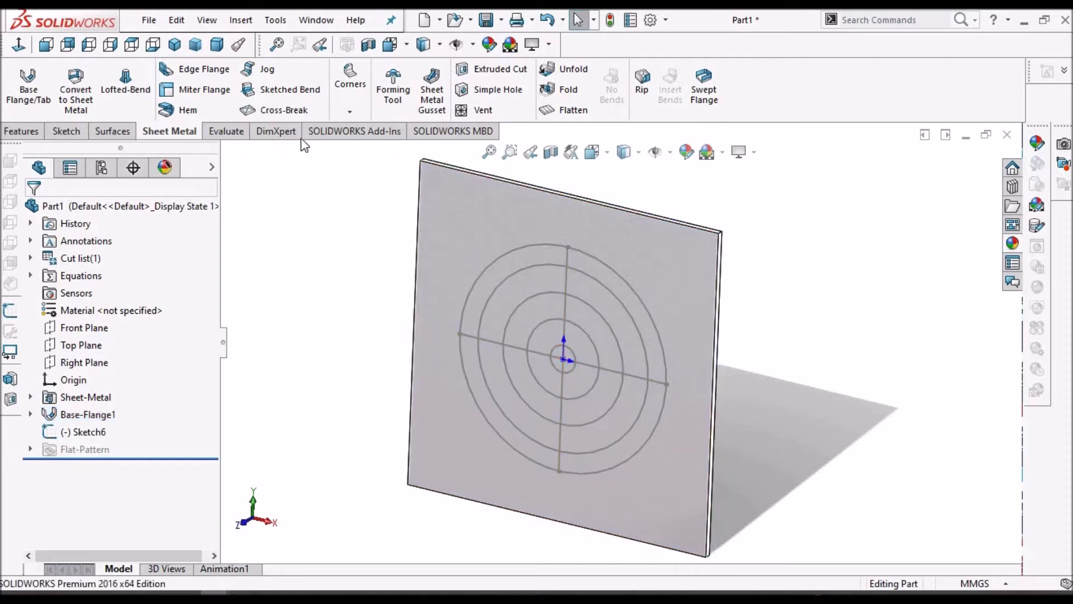
mouse_move(483, 110)
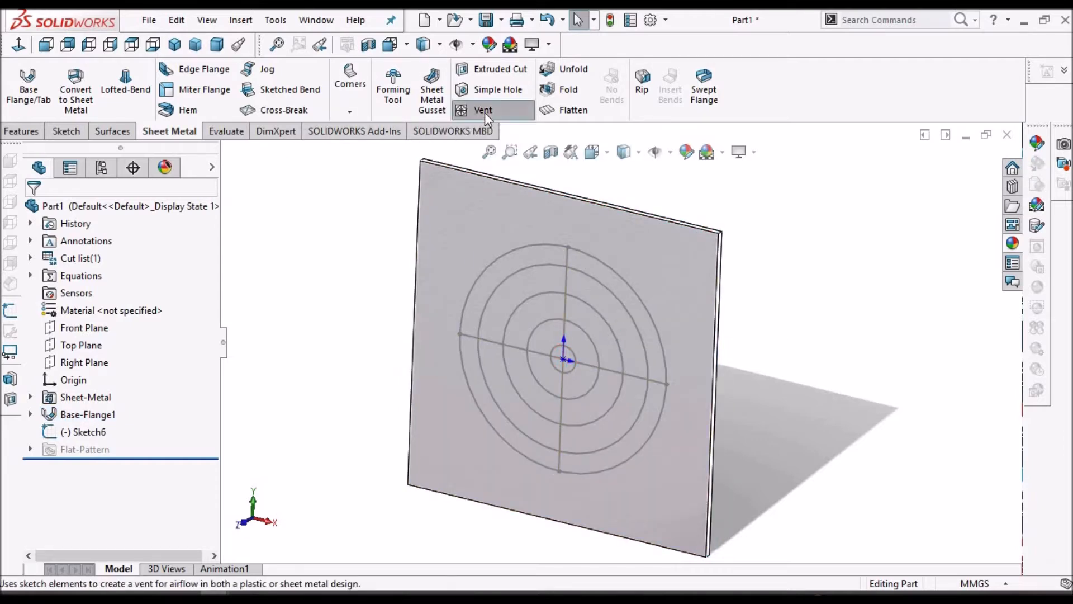
Step: Begin a Vent feature using the plate face and outer circle Arc1 as its boundary
click(483, 109)
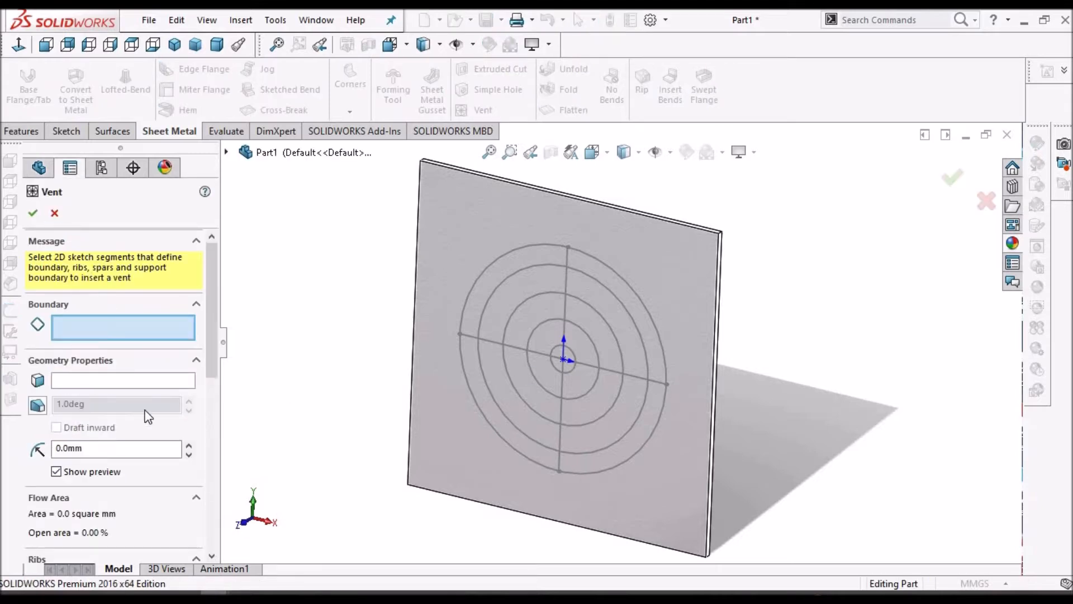
mouse_move(109, 324)
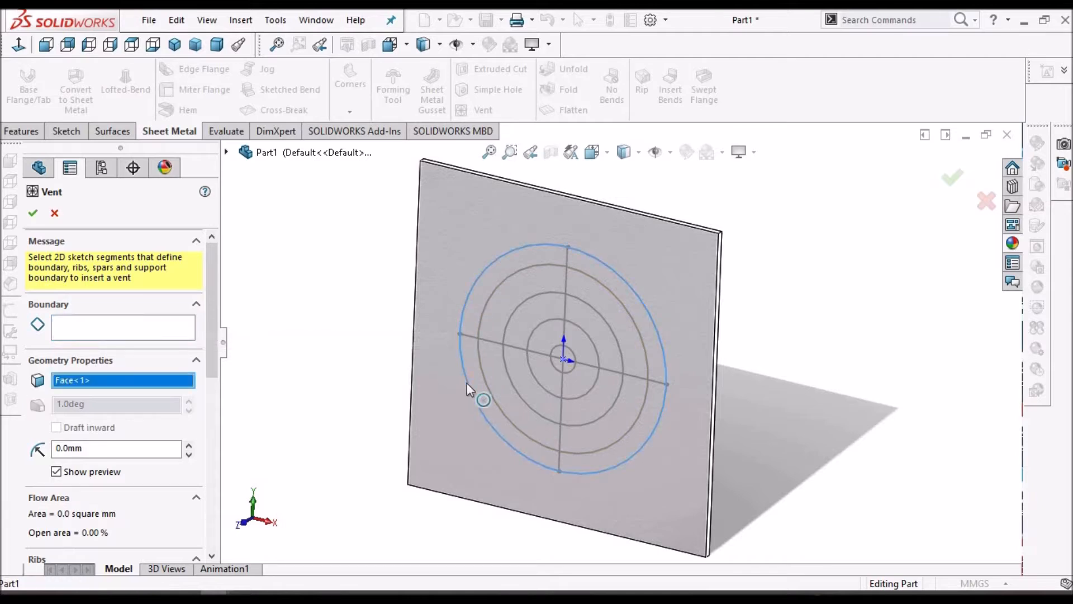
click(483, 400)
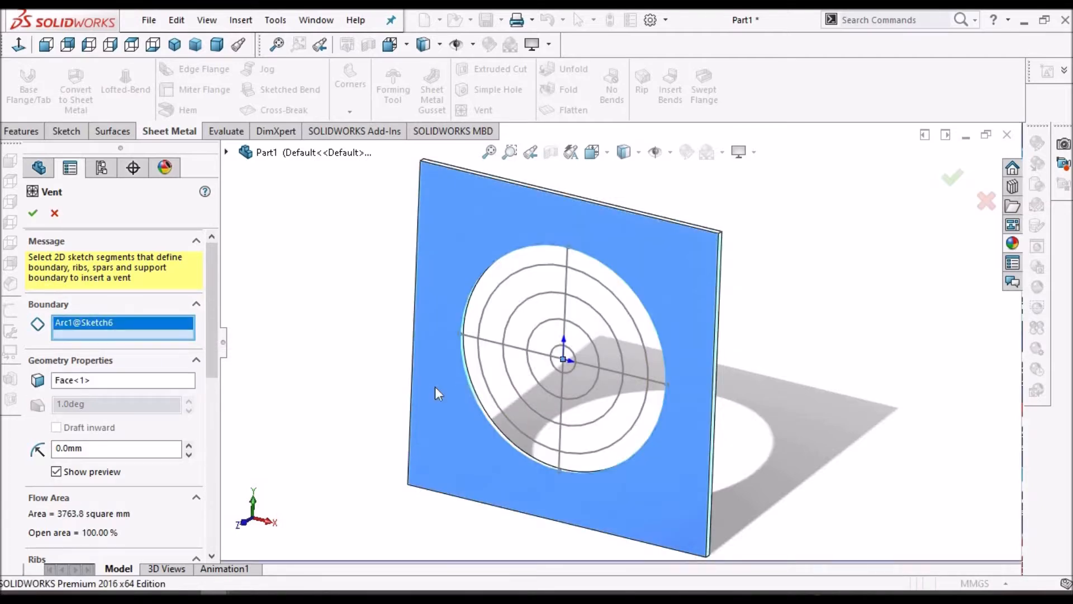
scroll(down, 3)
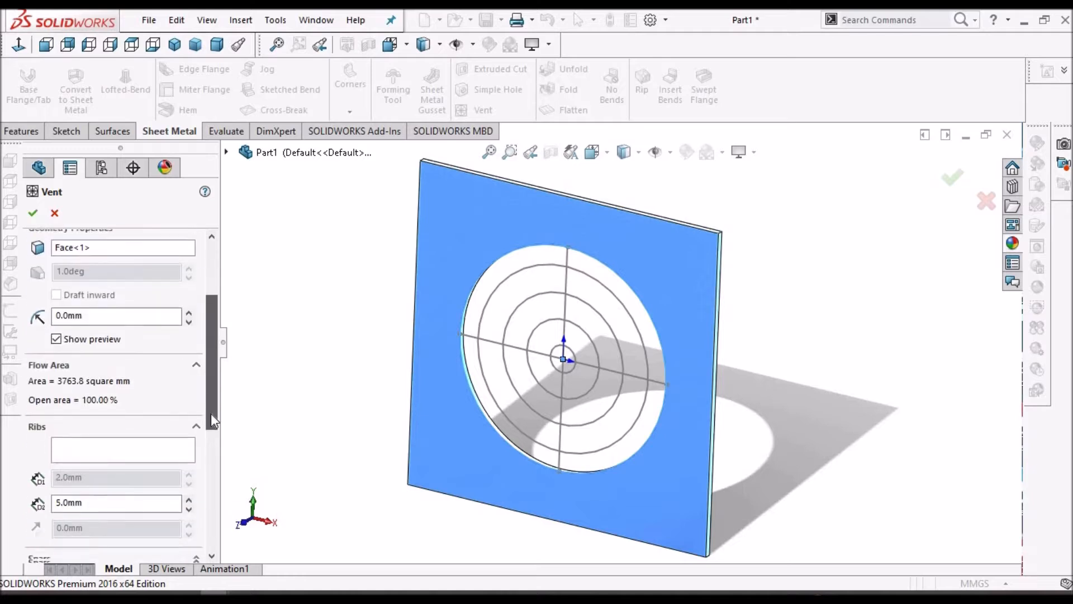
scroll(down, 3)
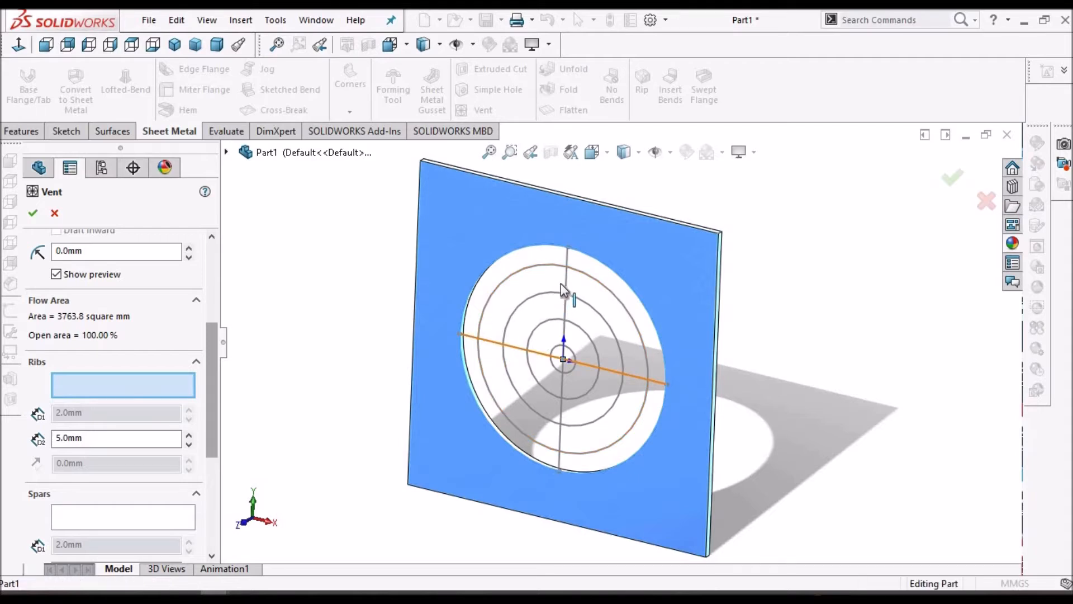
Step: Add the crossing sketch lines as vent ribs with a 3 mm rib width
click(561, 335)
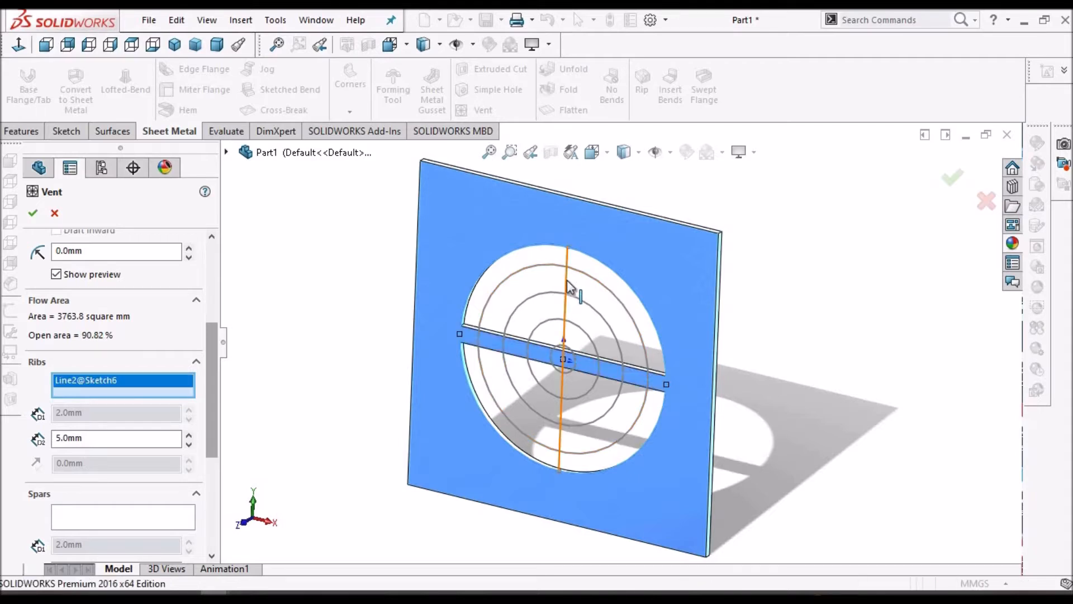
triple_click(116, 439)
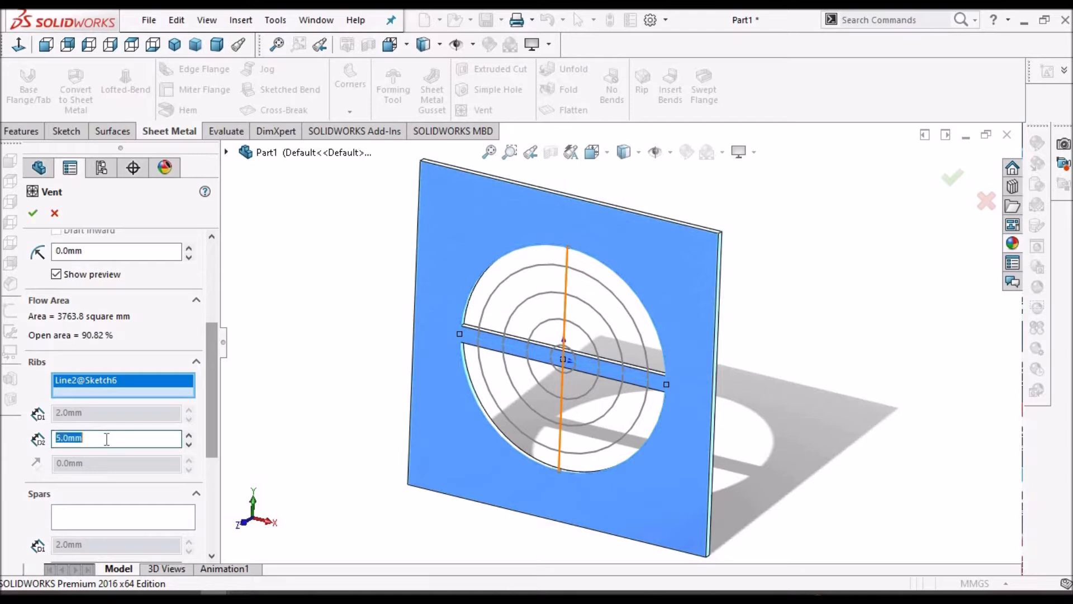
text(3)
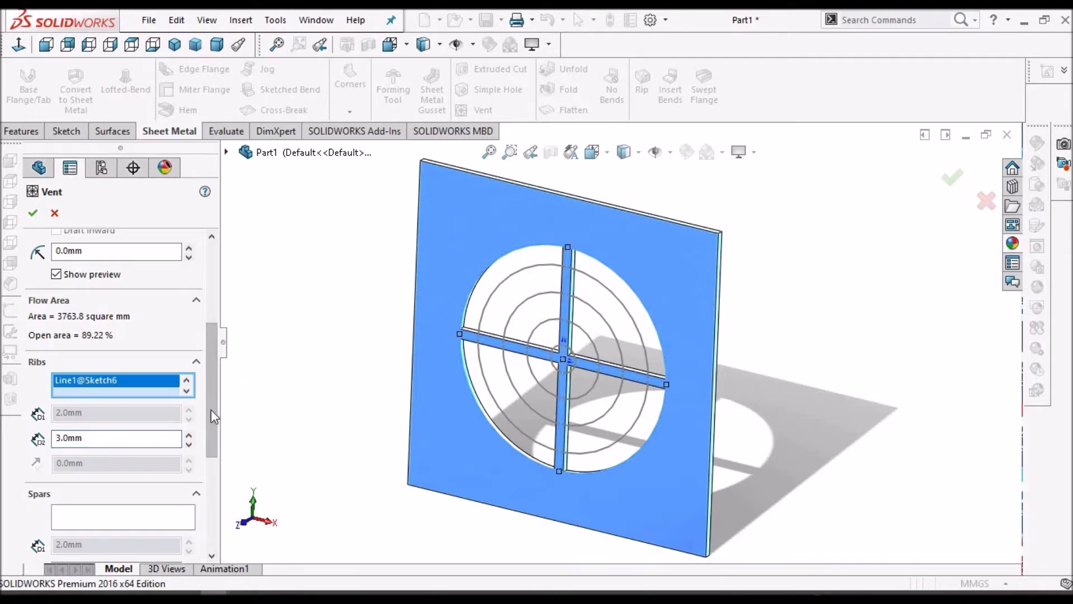
scroll(down, 3)
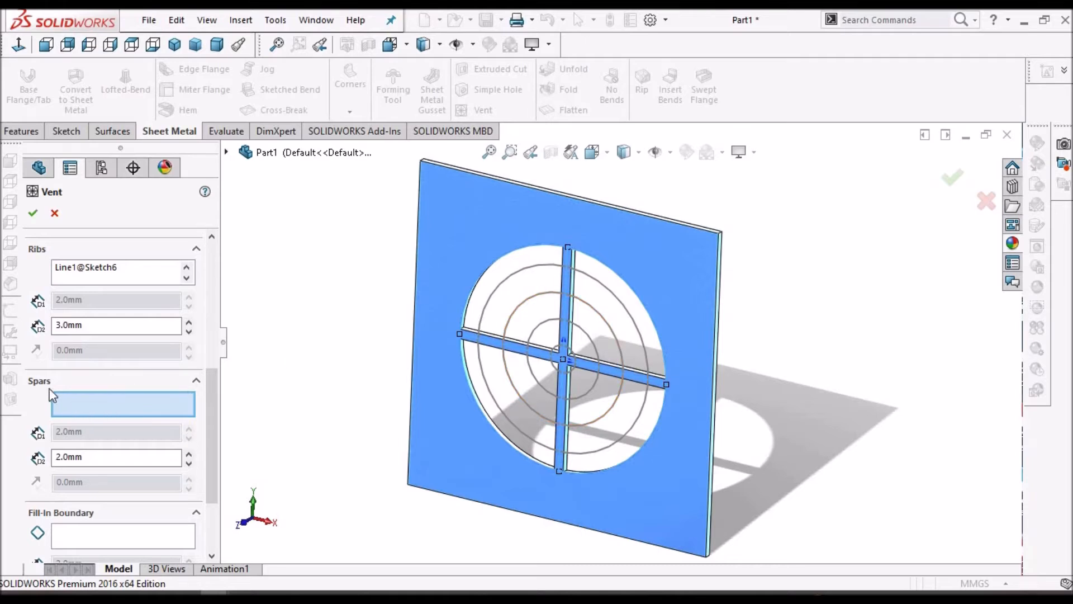
mouse_move(505, 290)
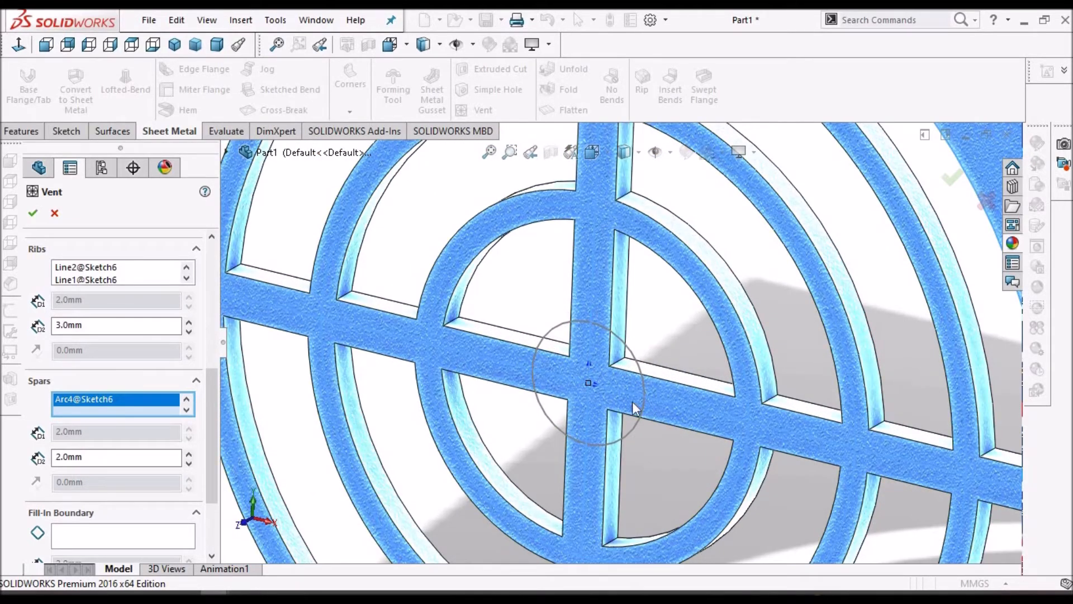
mouse_move(243, 523)
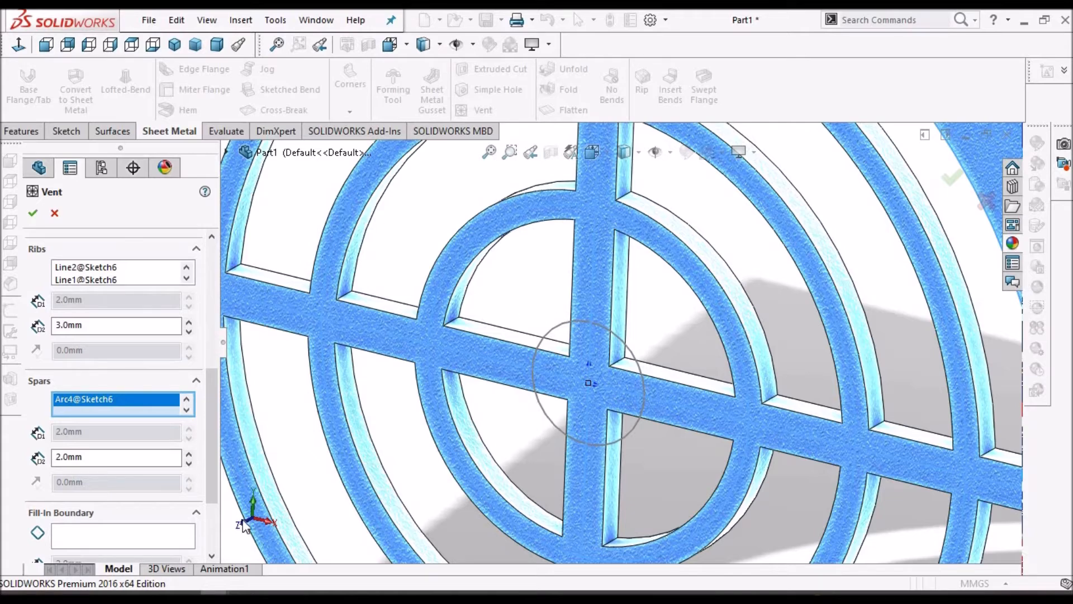
mouse_move(221, 526)
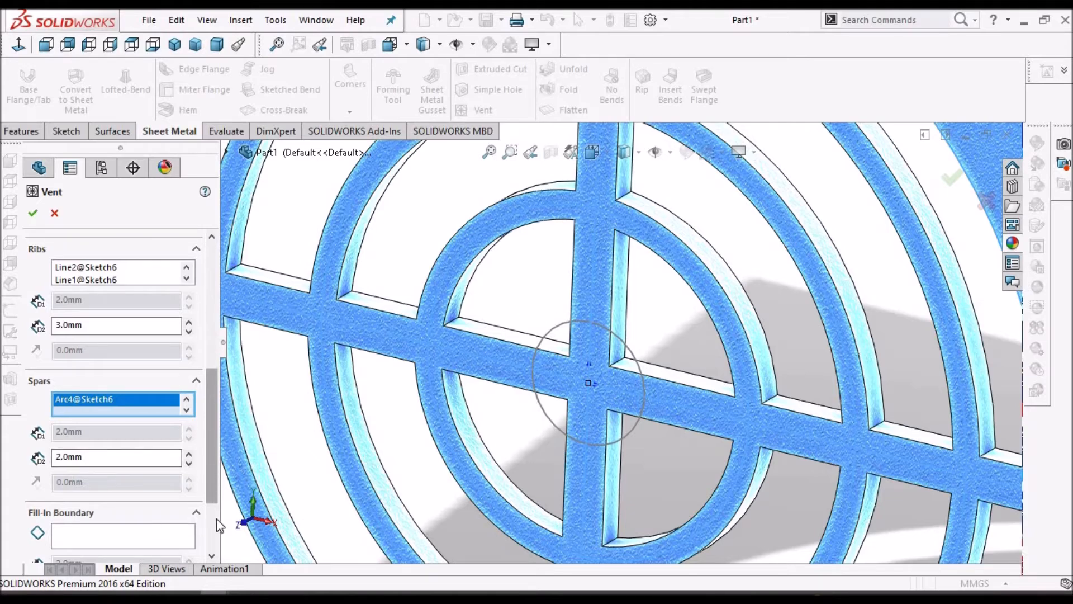
Step: Scroll the Vent PropertyManager to reach the Spars and Fill-In Boundary boxes
scroll(down, 3)
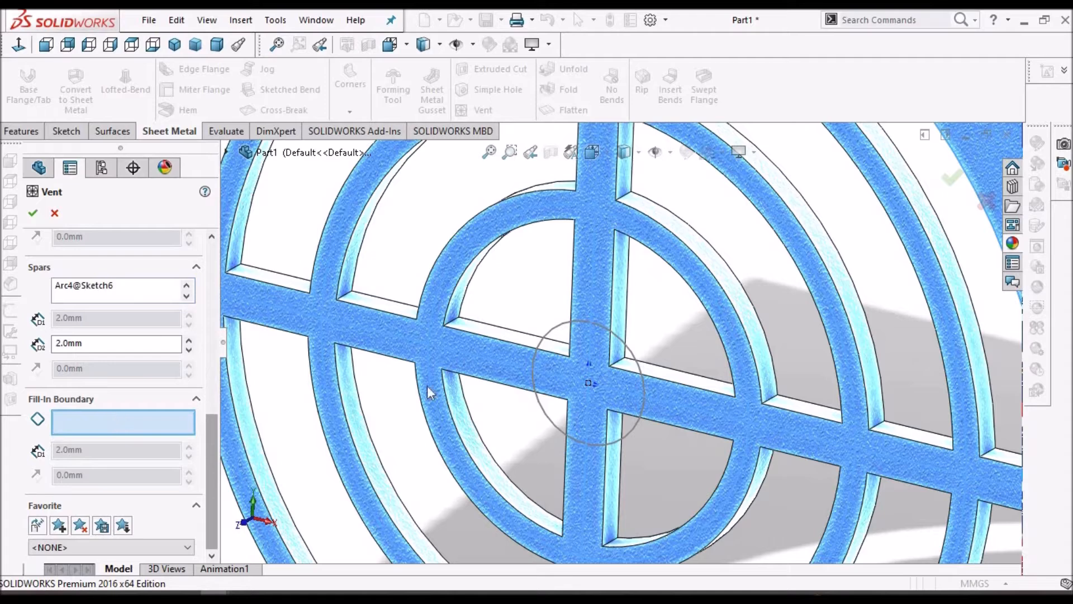
mouse_move(183, 408)
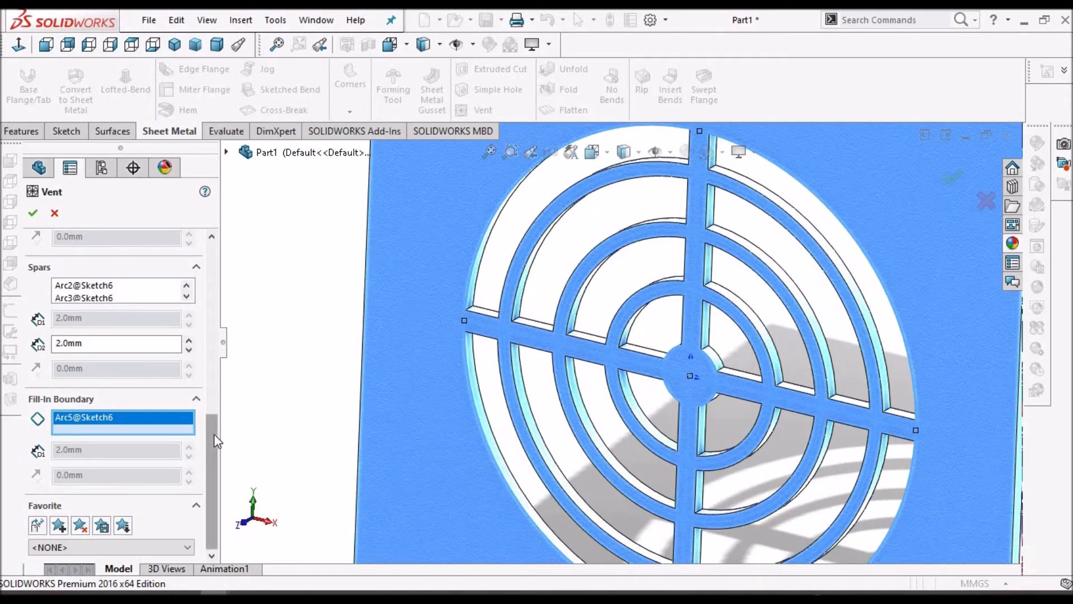
scroll(down, 3)
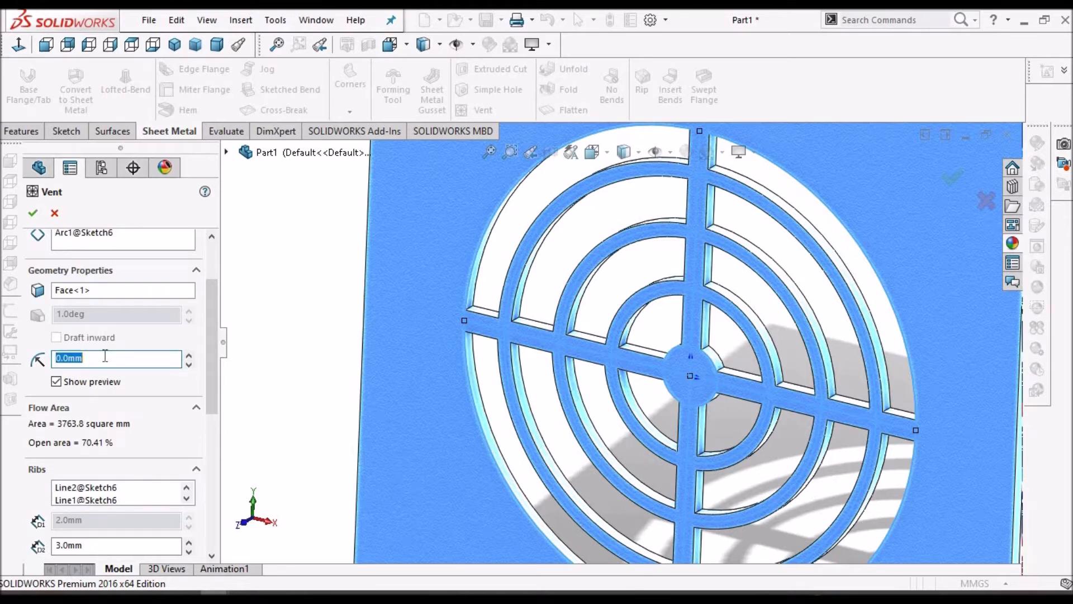
Step: Set a 1 mm vent fillet radius and accept Vent3 on the flat plate
text(1)
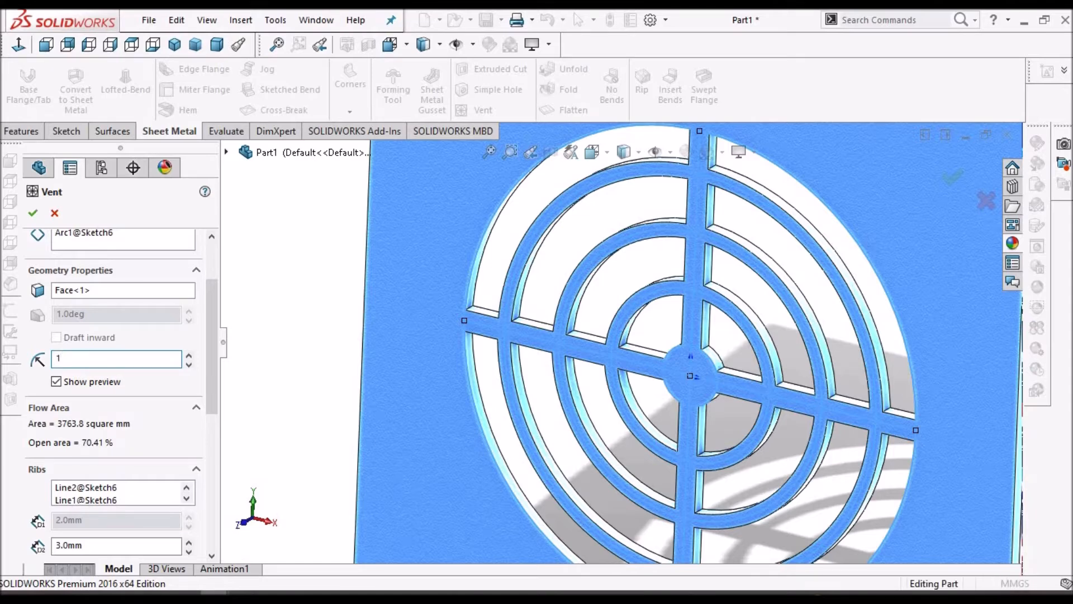
mouse_move(971, 271)
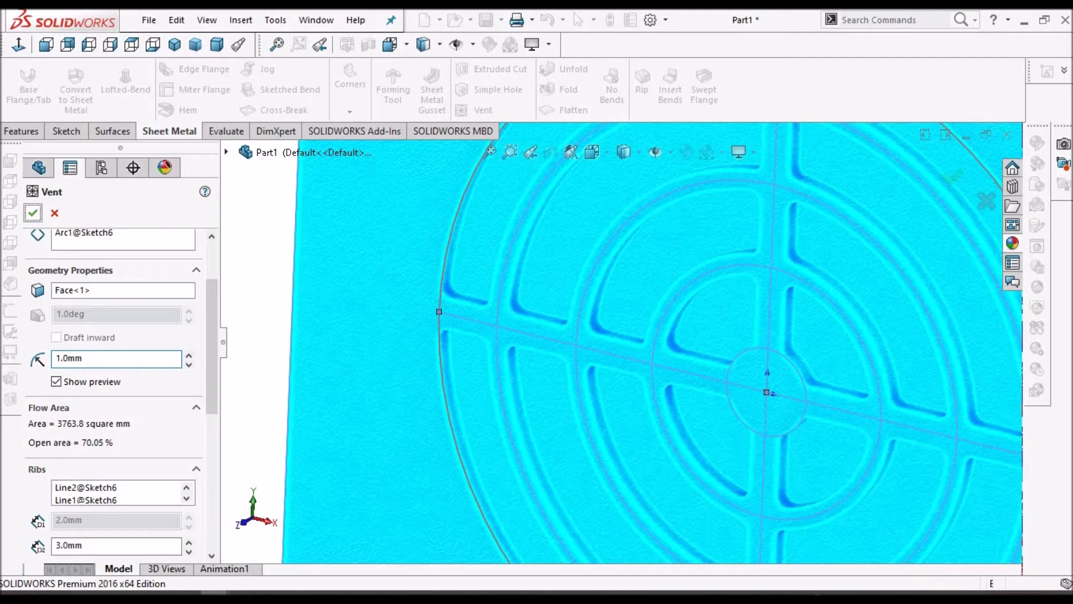
click(33, 212)
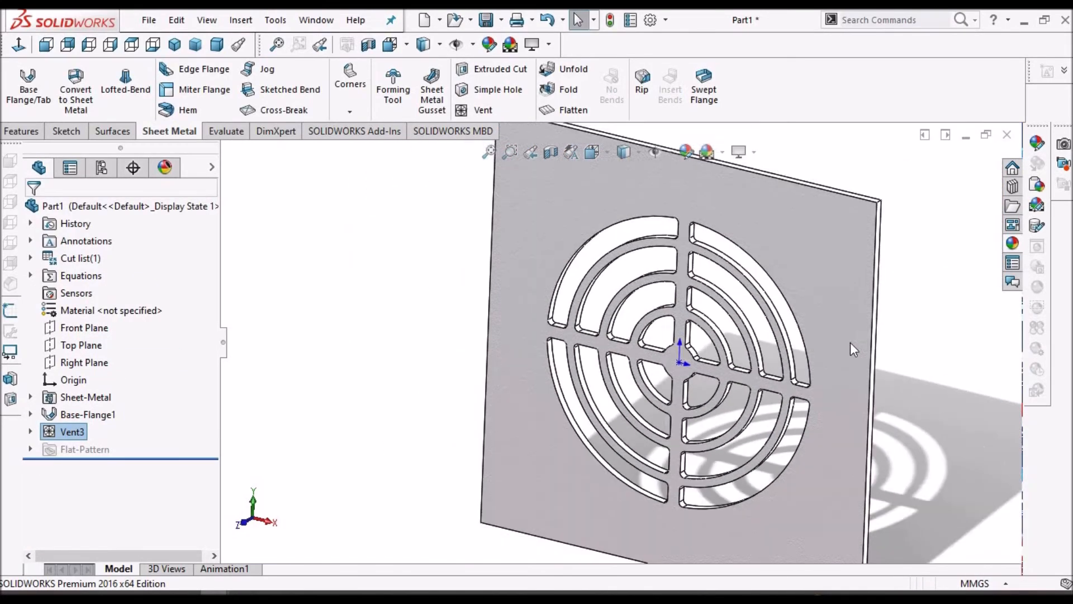
Step: Switch to Part2, preview Sketch6 on Plane1 in the tree, then clear the selection
click(315, 19)
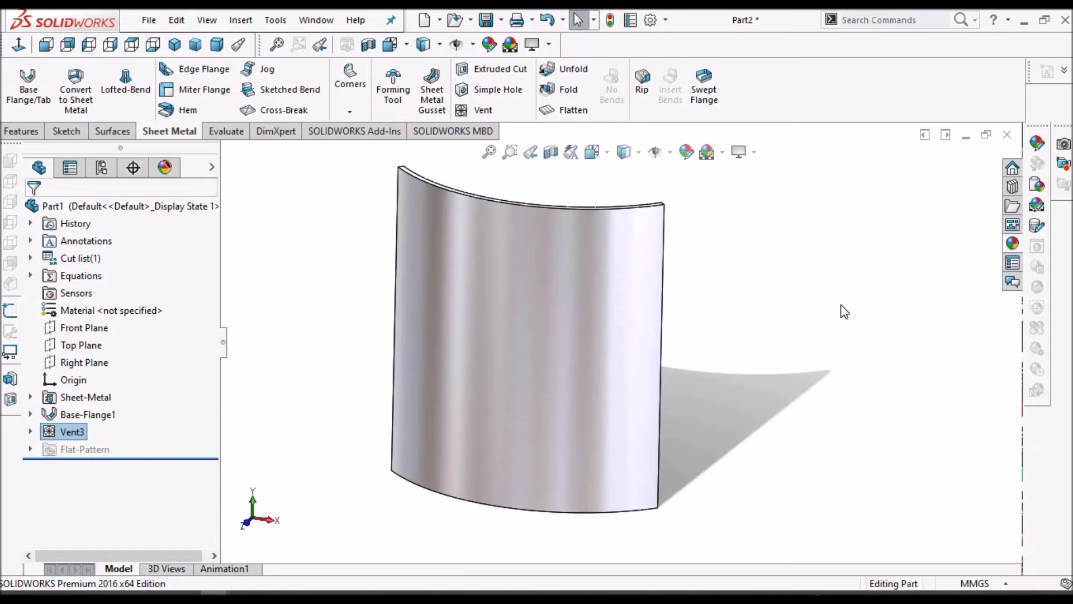
click(533, 301)
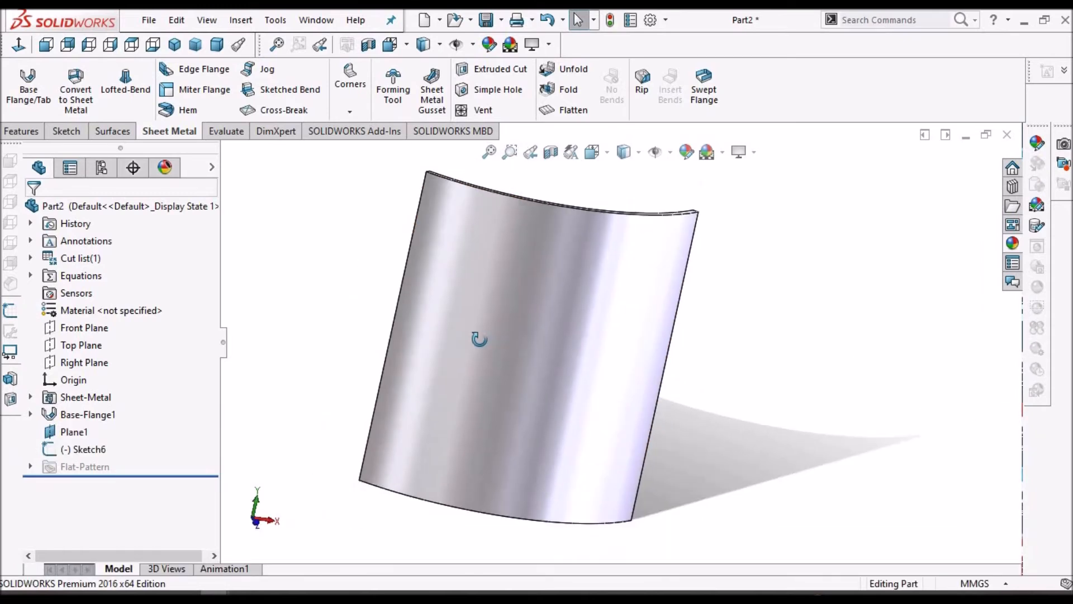
click(87, 449)
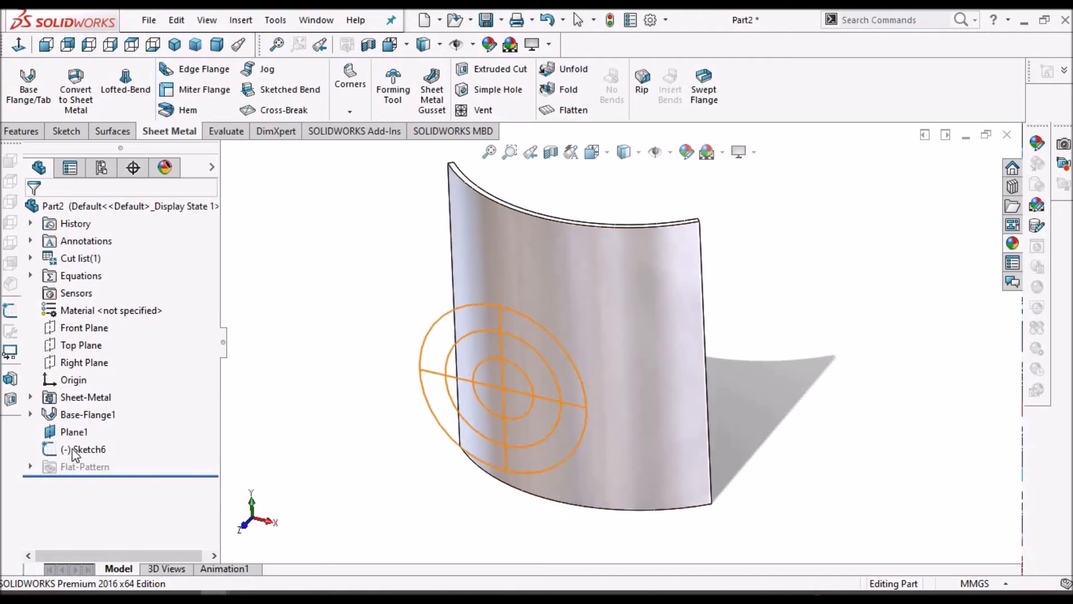
click(87, 449)
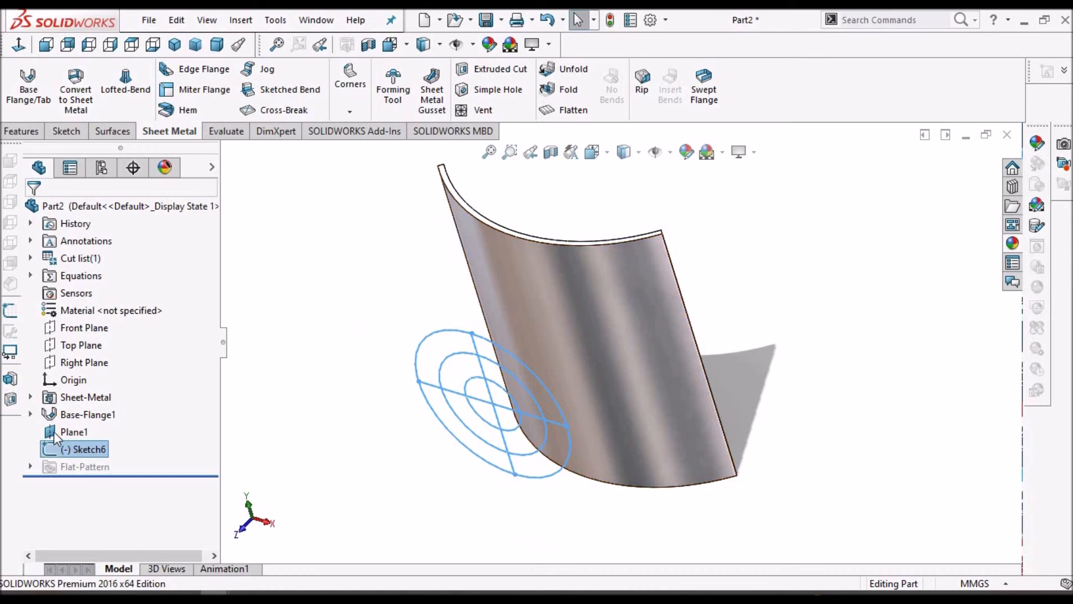
click(74, 432)
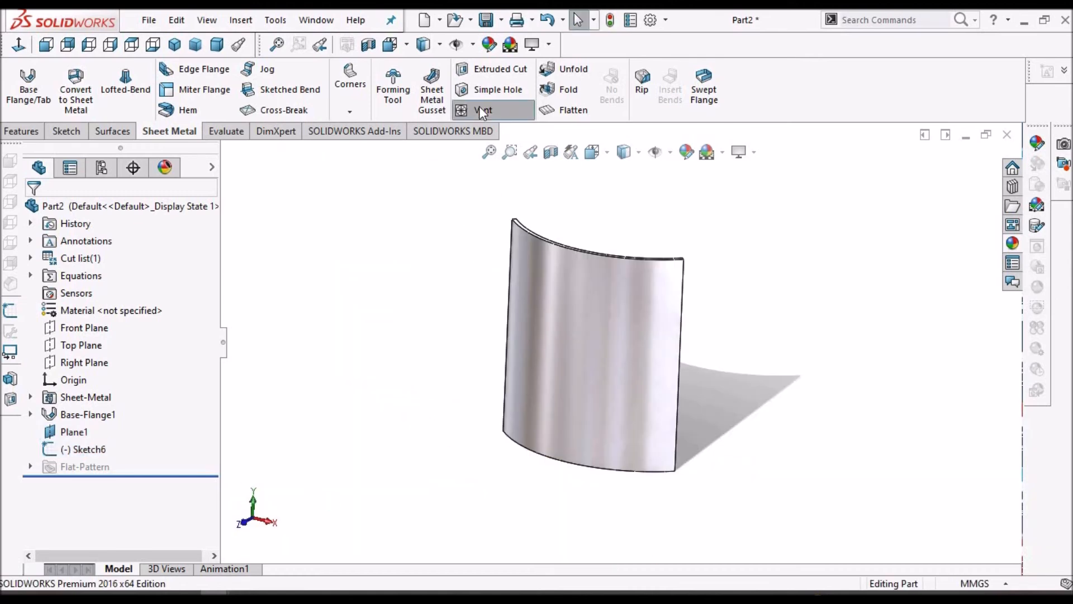
Step: Begin a Vent with Arc1@Sketch6 as boundary cut through the curved face
click(482, 110)
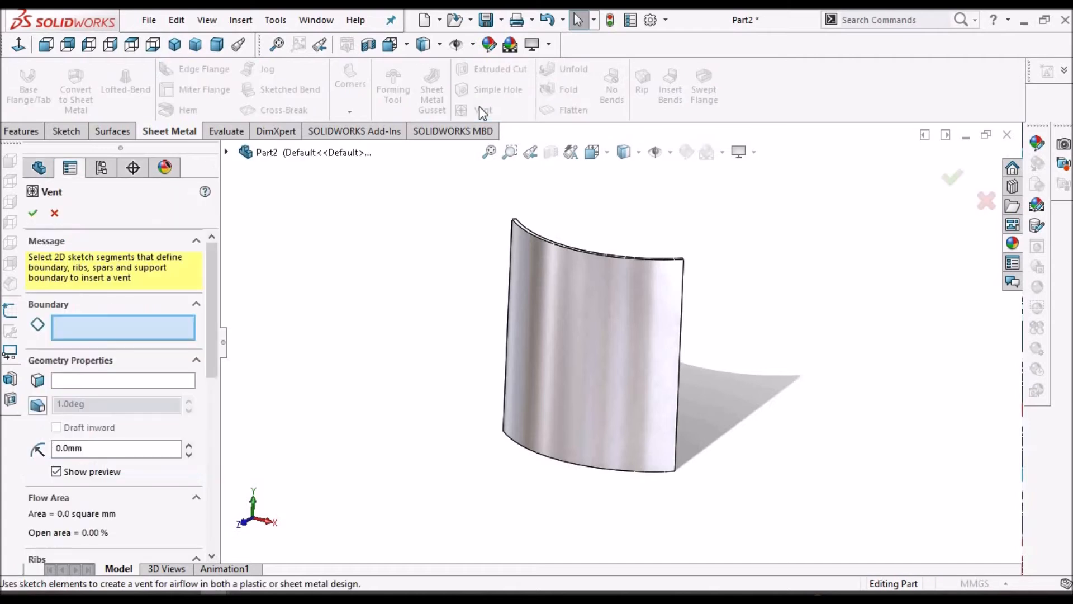
click(205, 19)
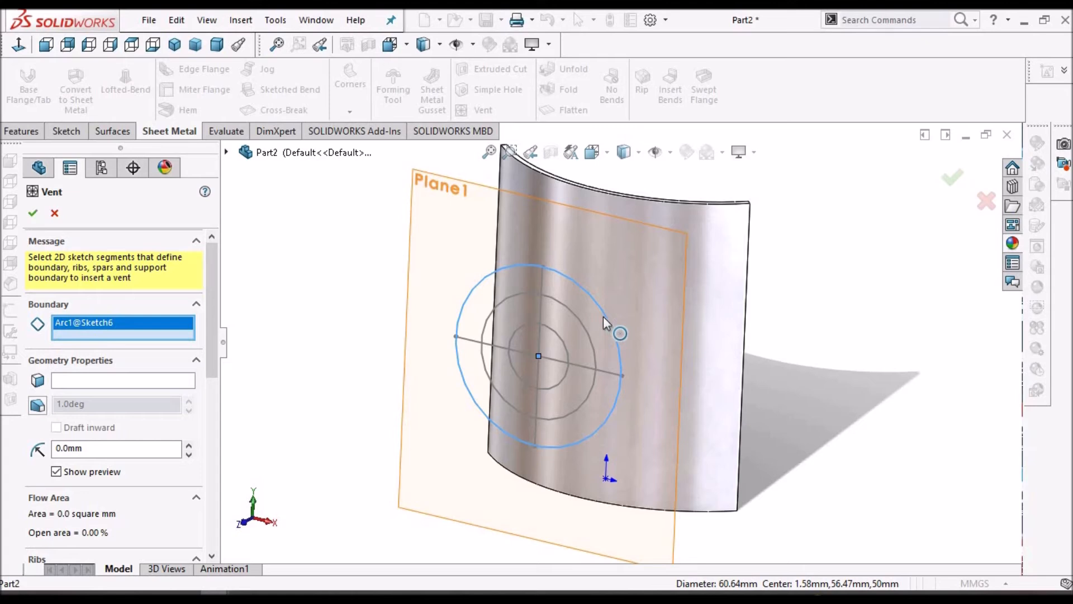
mouse_move(206, 379)
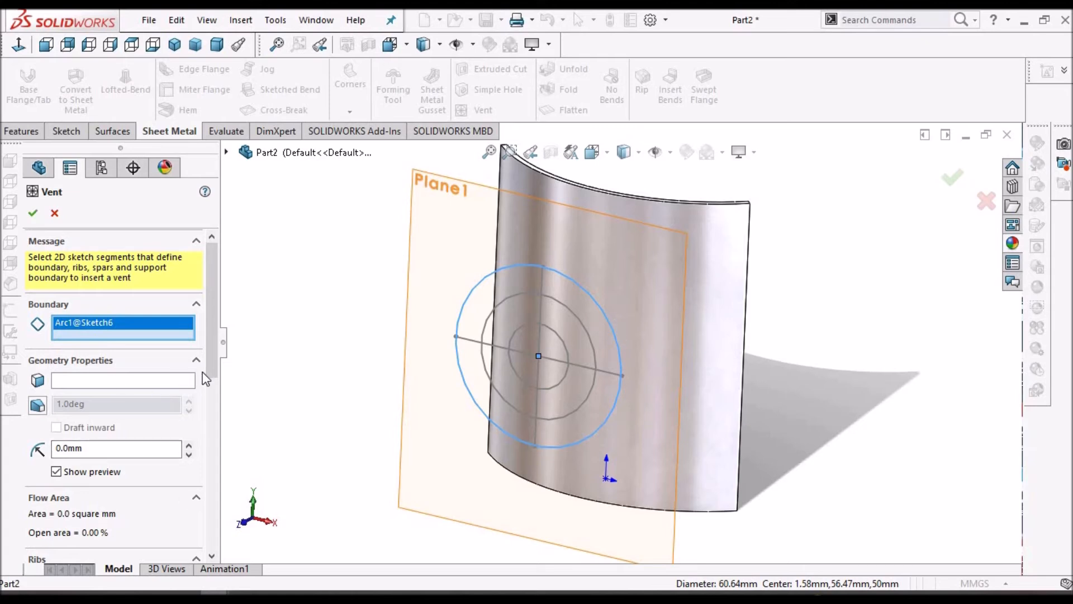
mouse_move(106, 387)
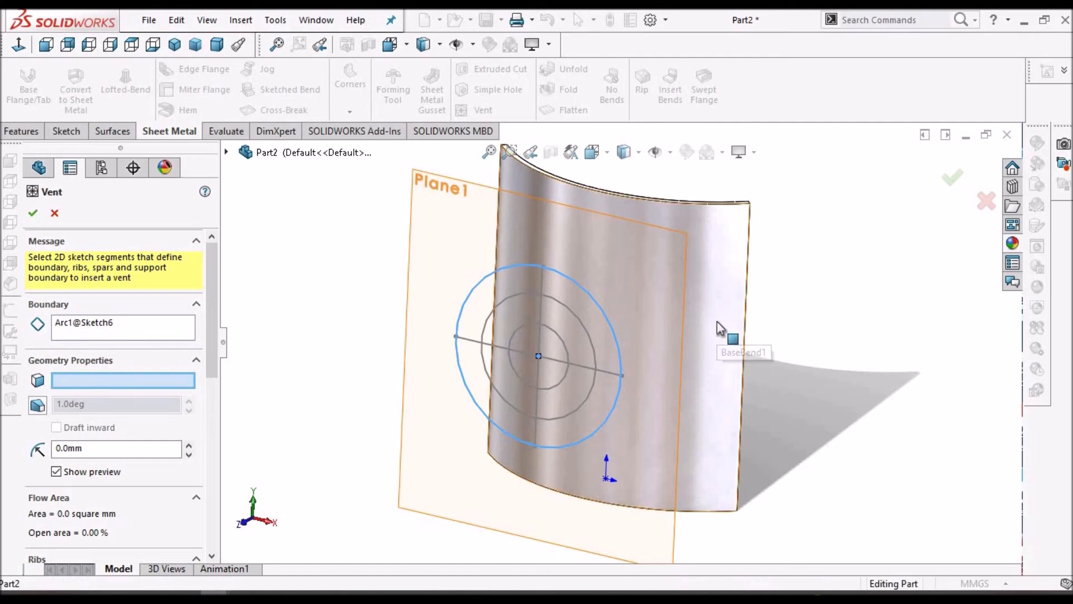
click(603, 315)
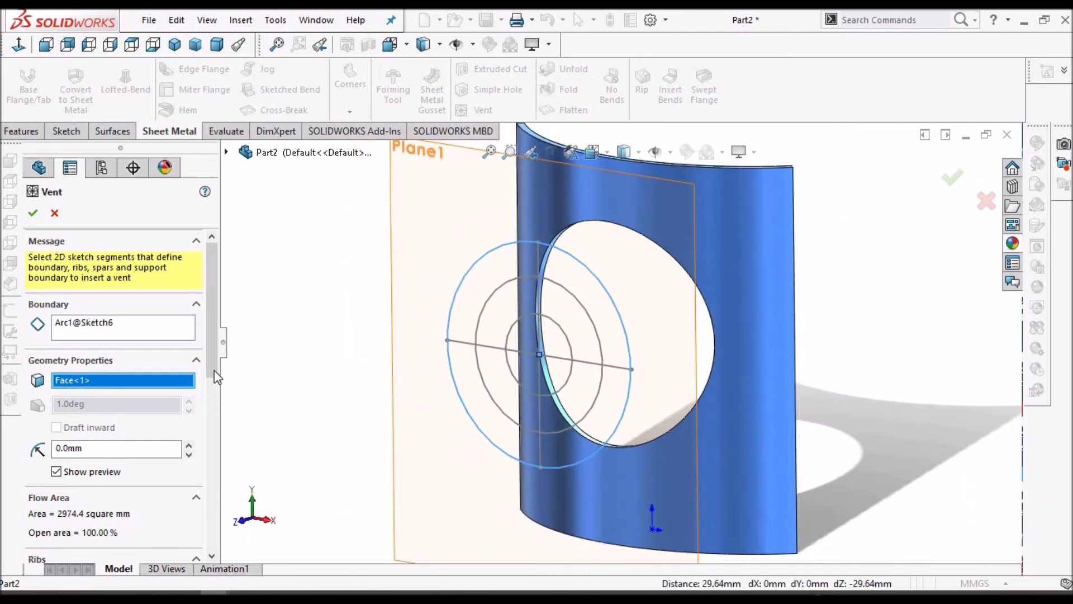
scroll(down, 3)
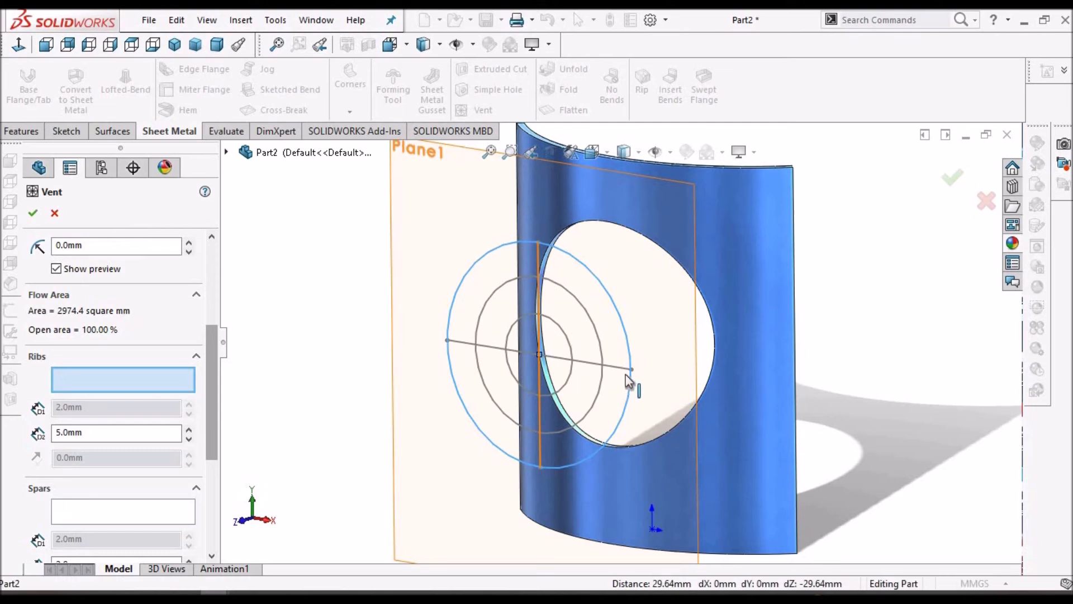
mouse_move(592, 367)
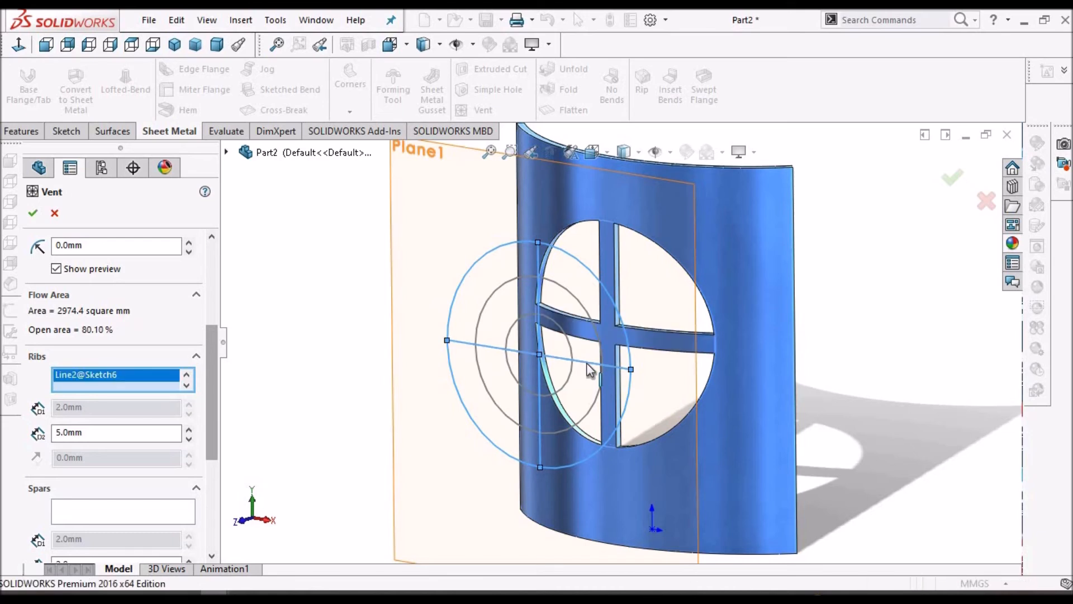
Step: Set the curved panel's vent rib width to 3 mm and apply it
triple_click(116, 432)
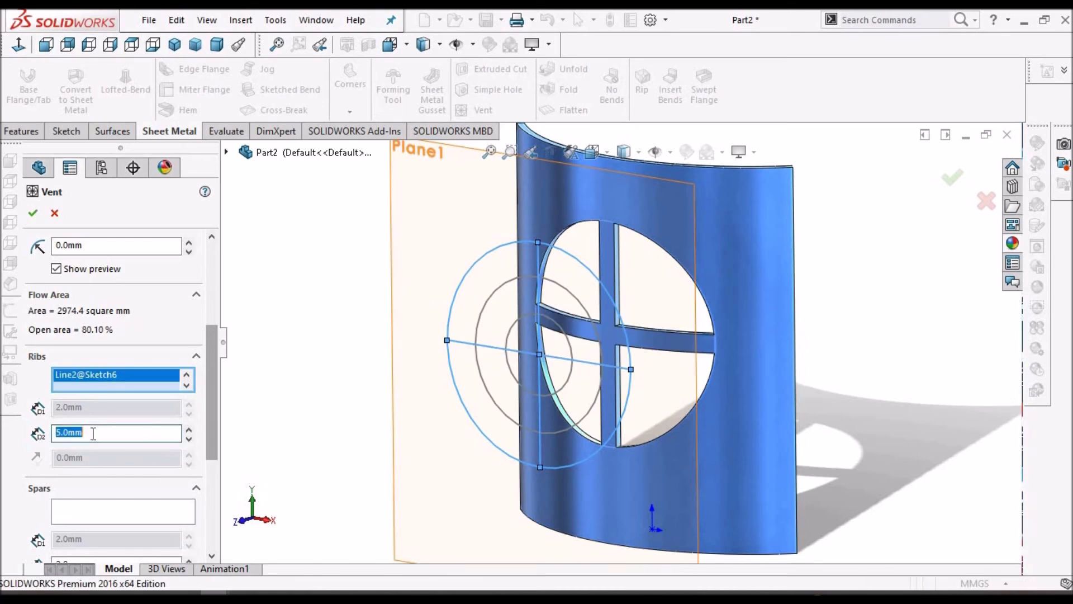
text(3)
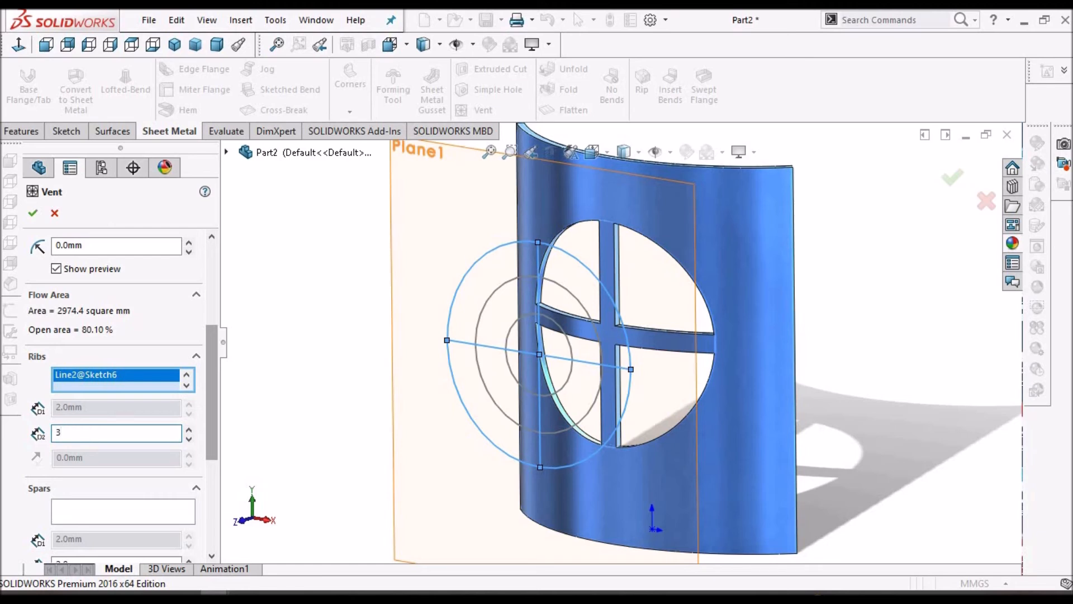
click(116, 432)
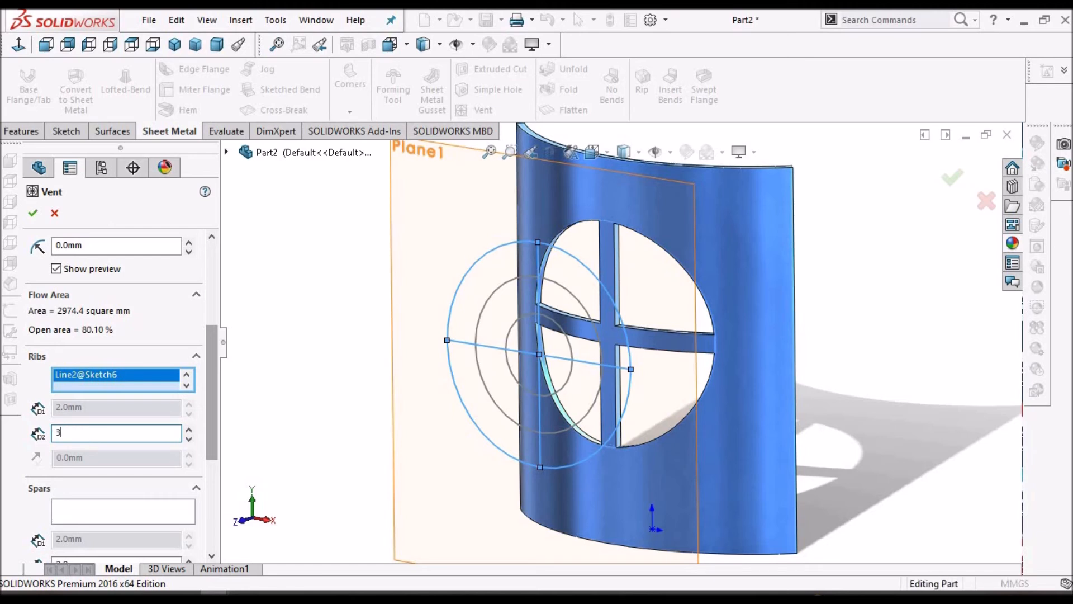
key(Return)
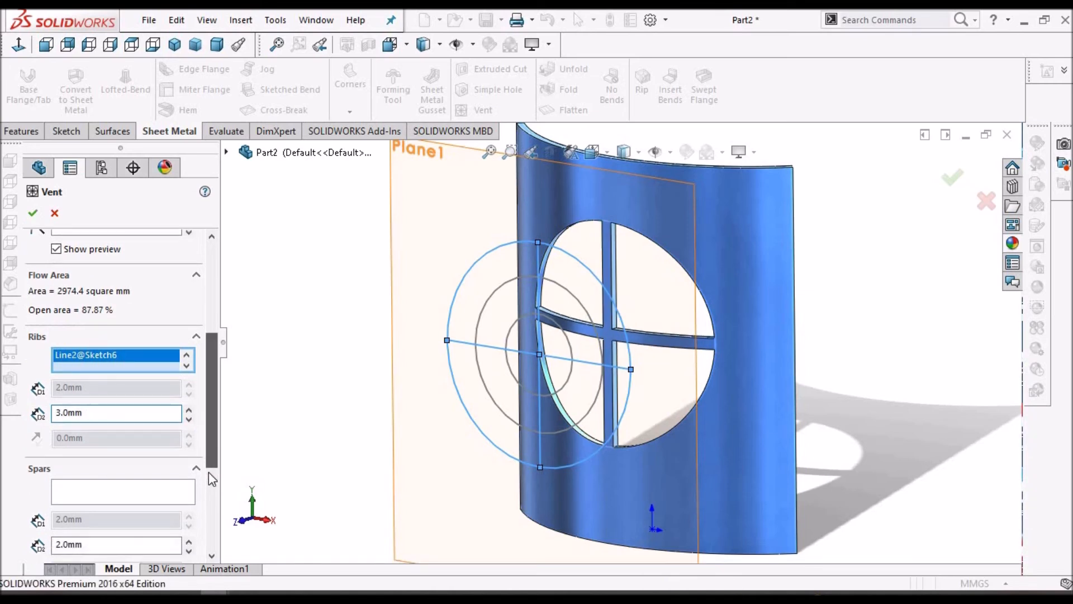
Step: Fill in centre circle Arc3@Sketch6 and accept the vent on the curved sheet
scroll(down, 3)
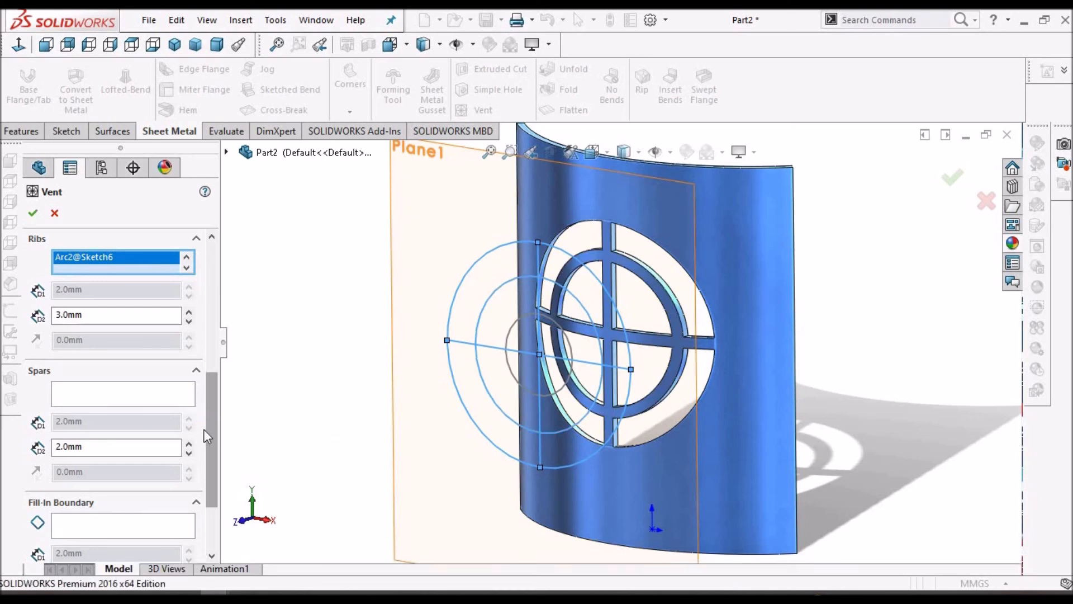
scroll(down, 3)
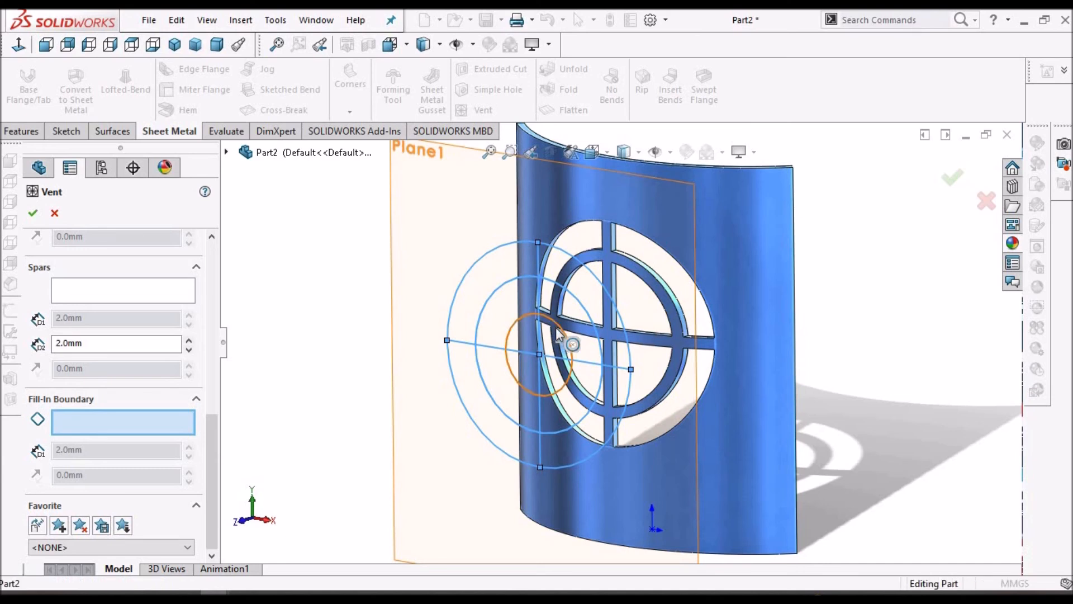
click(538, 340)
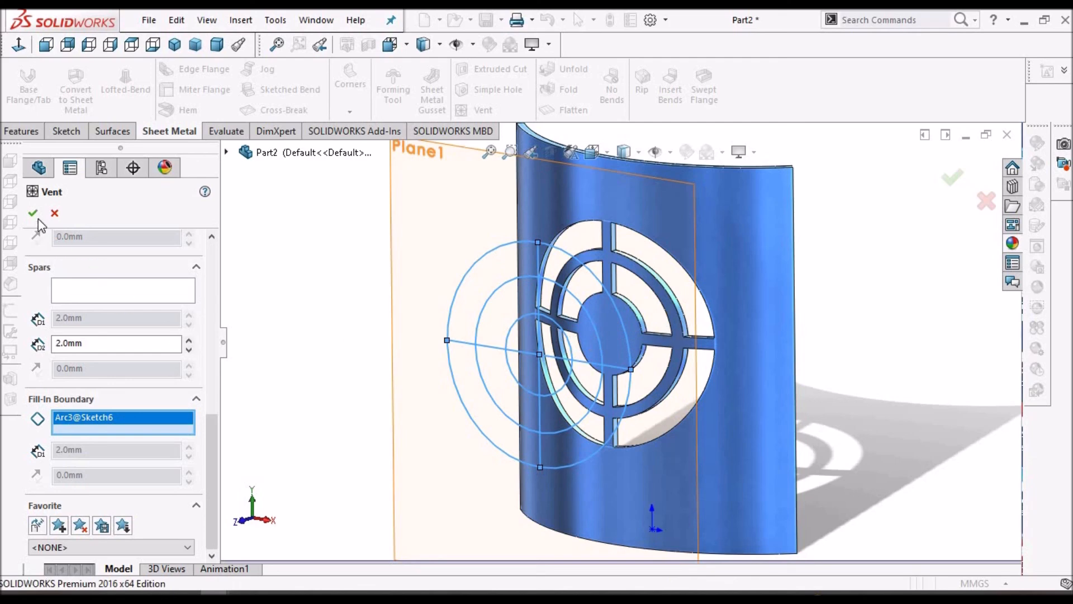
click(32, 212)
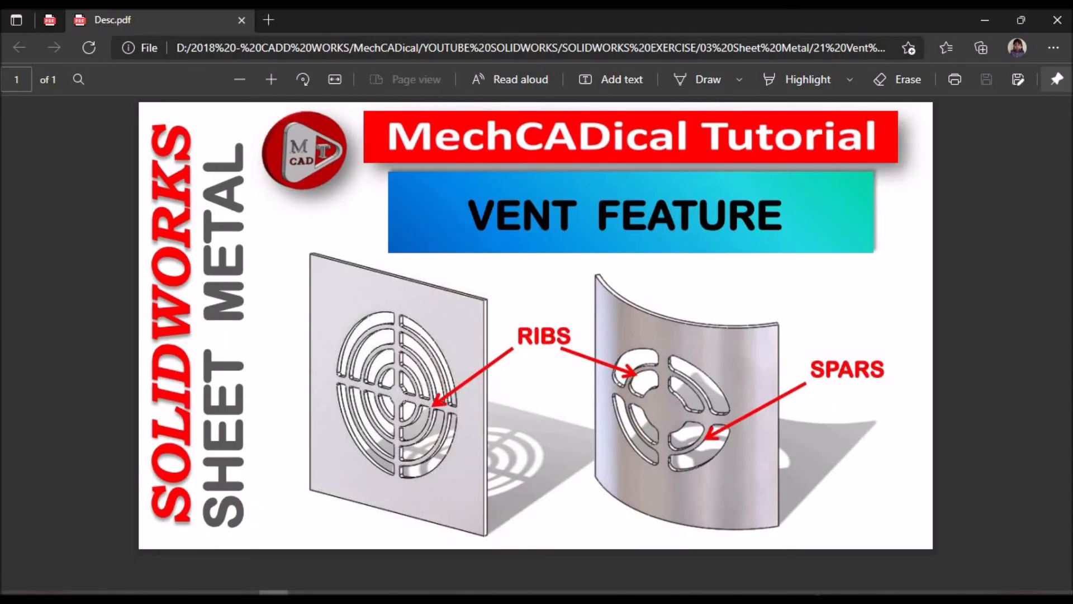
mouse_move(698, 247)
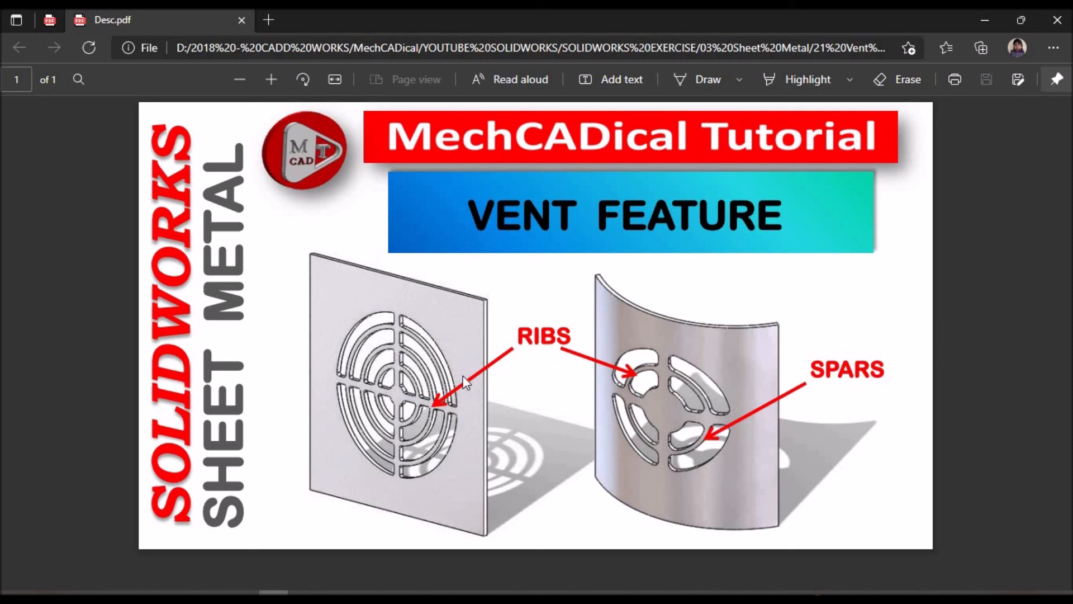
mouse_move(642, 374)
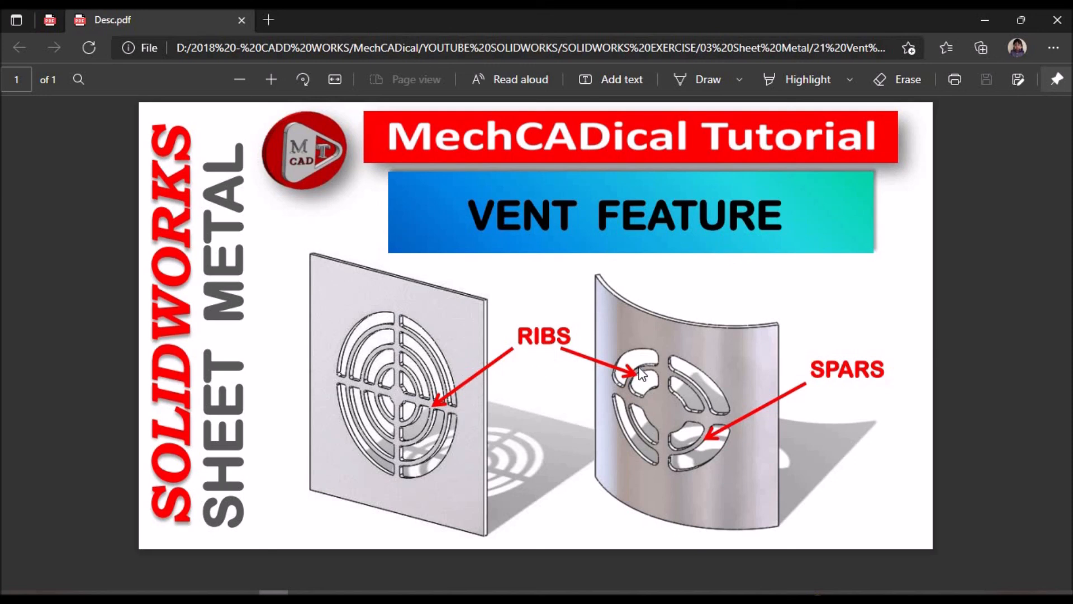